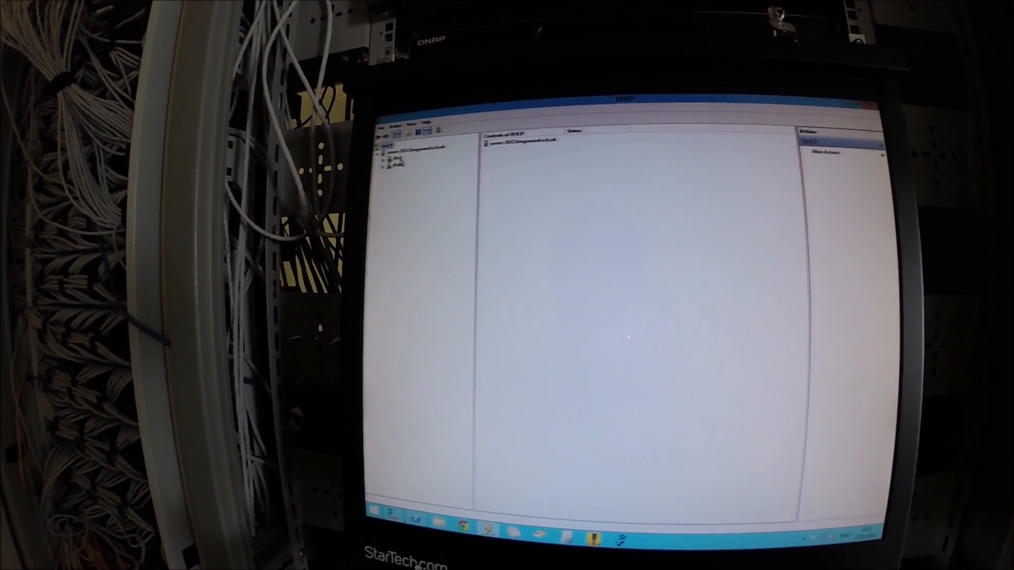
# - Leave the DHCP console and switch the KVM to the old Server 2003 R2 machine
pyautogui.rightClick(427, 163)
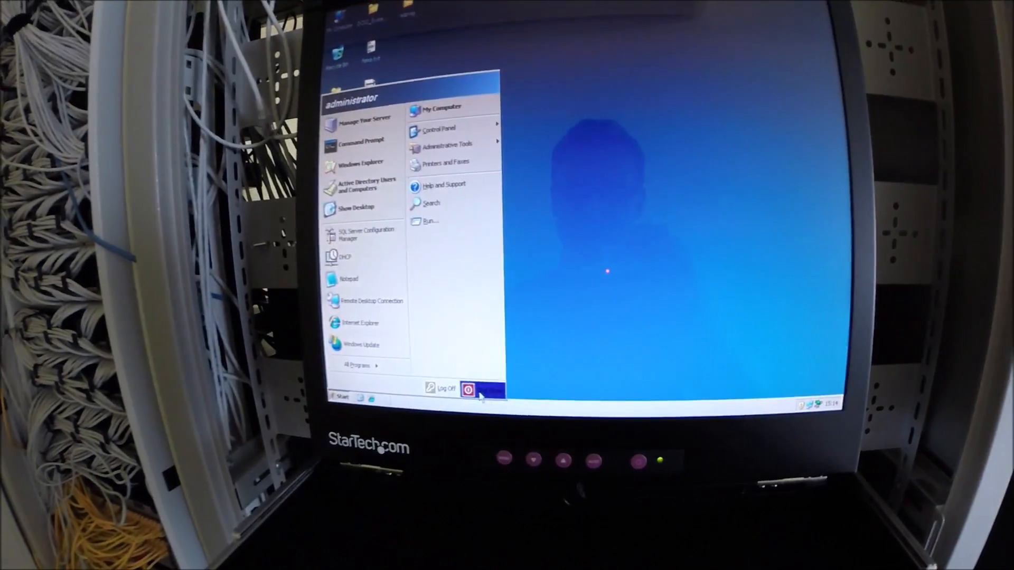
# - Shut down the old server with reason Hardware: Maintenance (Planned), then move to DC01
pyautogui.click(468, 390)
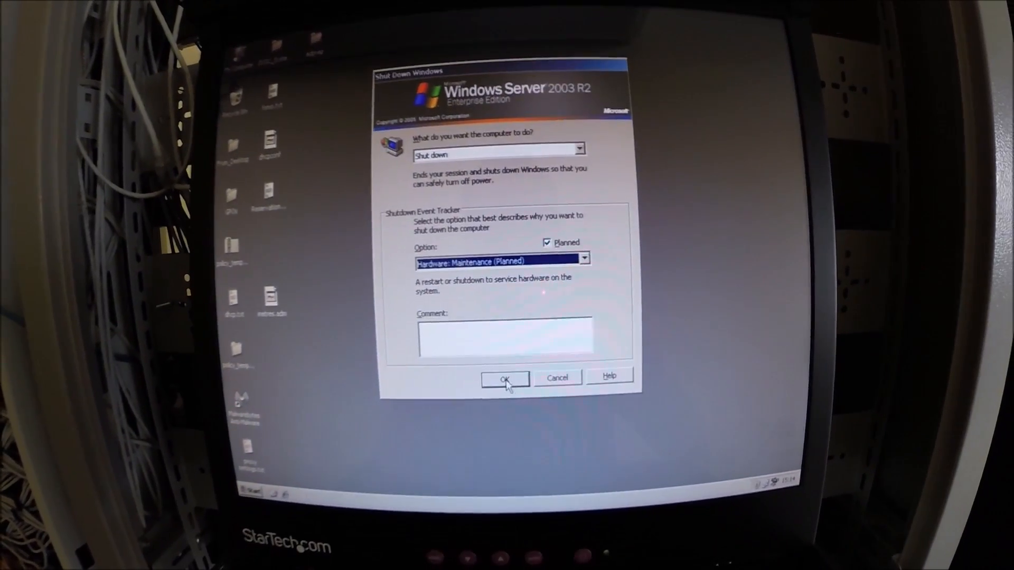
pyautogui.click(506, 379)
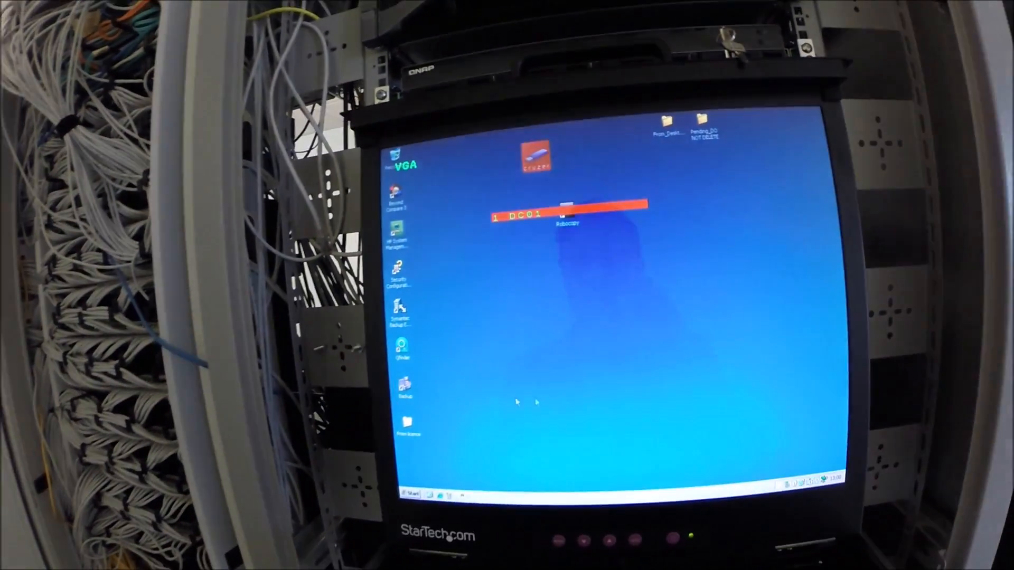
# - Shut down DC01 from the Start menu so it can boot the 2012 R2 install media
pyautogui.click(405, 486)
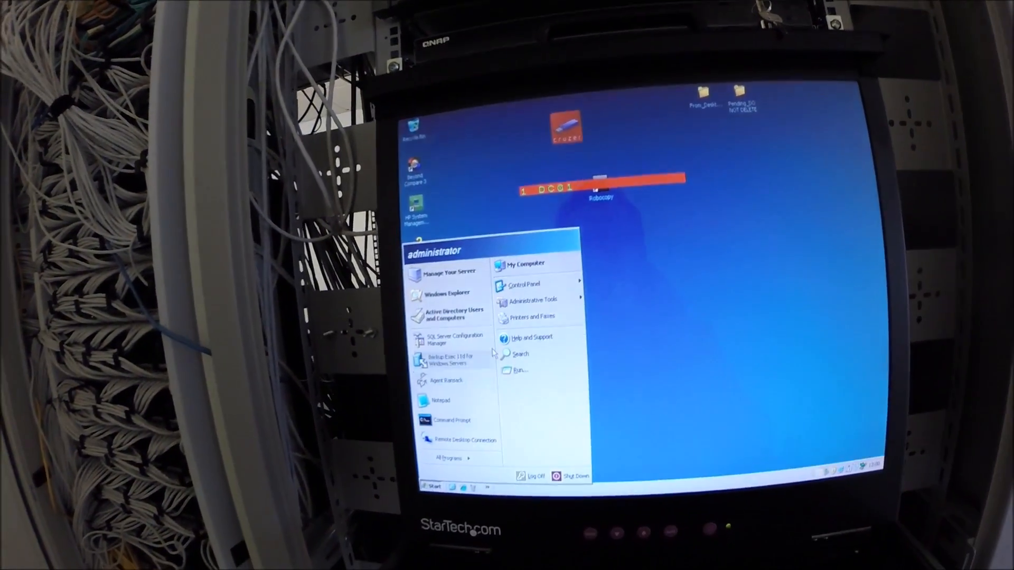
pyautogui.click(525, 263)
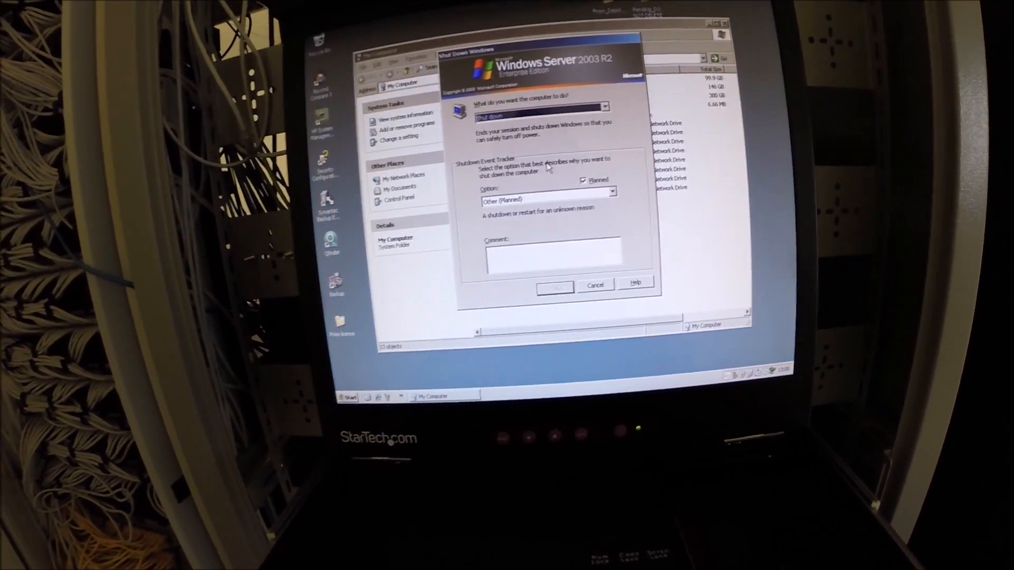
pyautogui.click(604, 108)
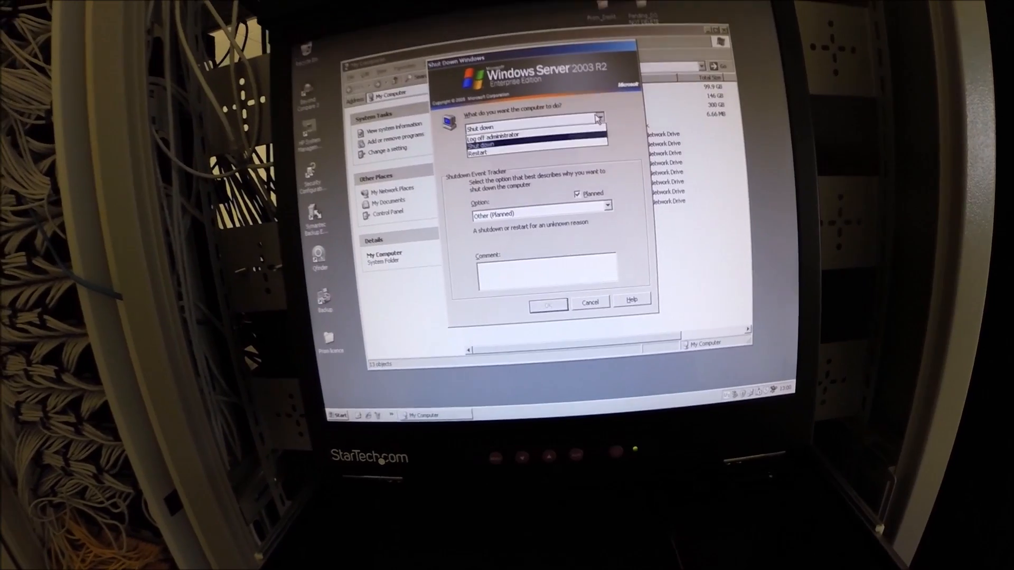
pyautogui.click(506, 154)
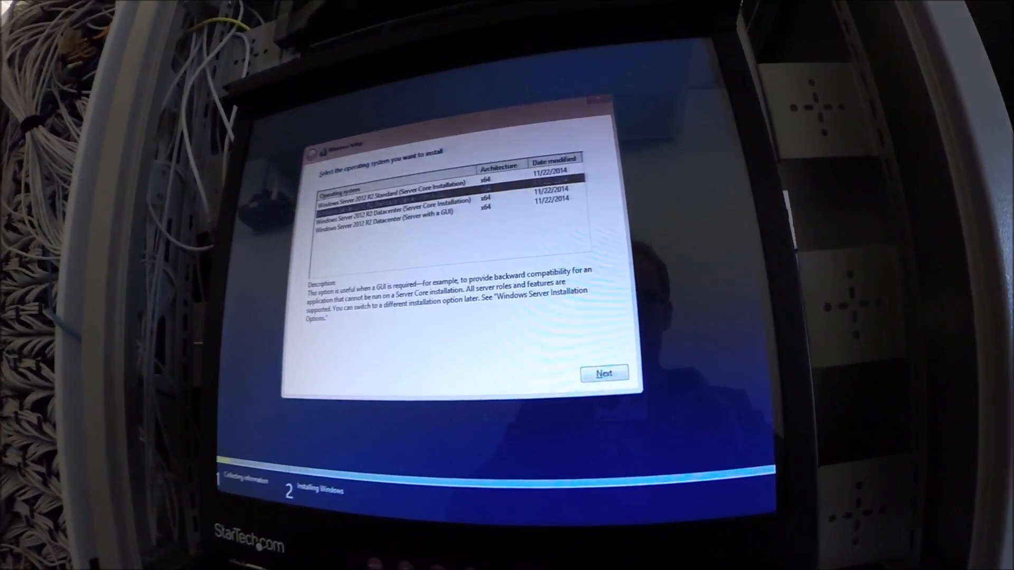
# - Choose Windows Server 2012 R2 Standard (Server with a GUI) as the edition to install
pyautogui.click(603, 373)
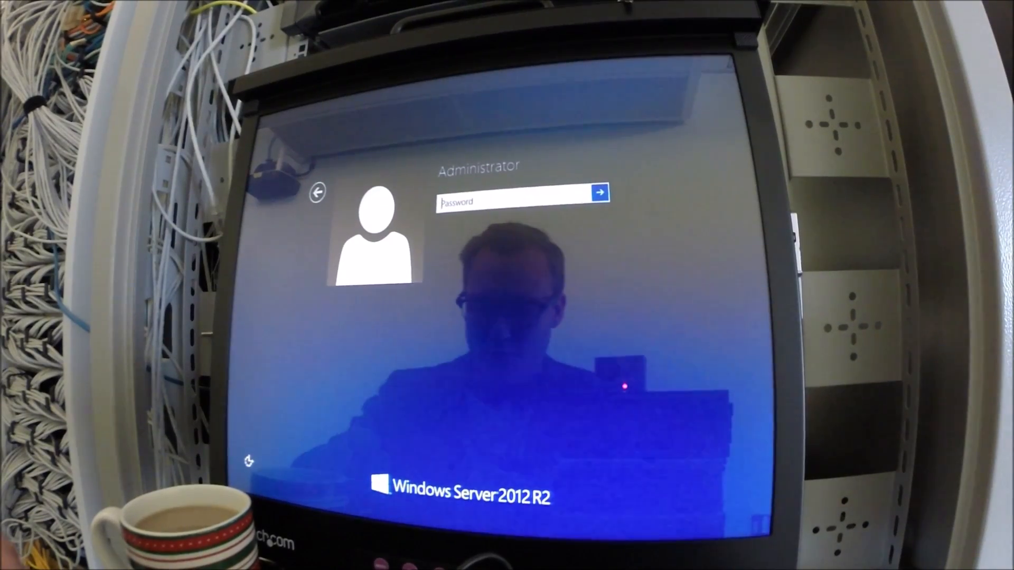
# - Sign in as Administrator, join DC01 to the domain and restart to apply it
pyautogui.write('password')
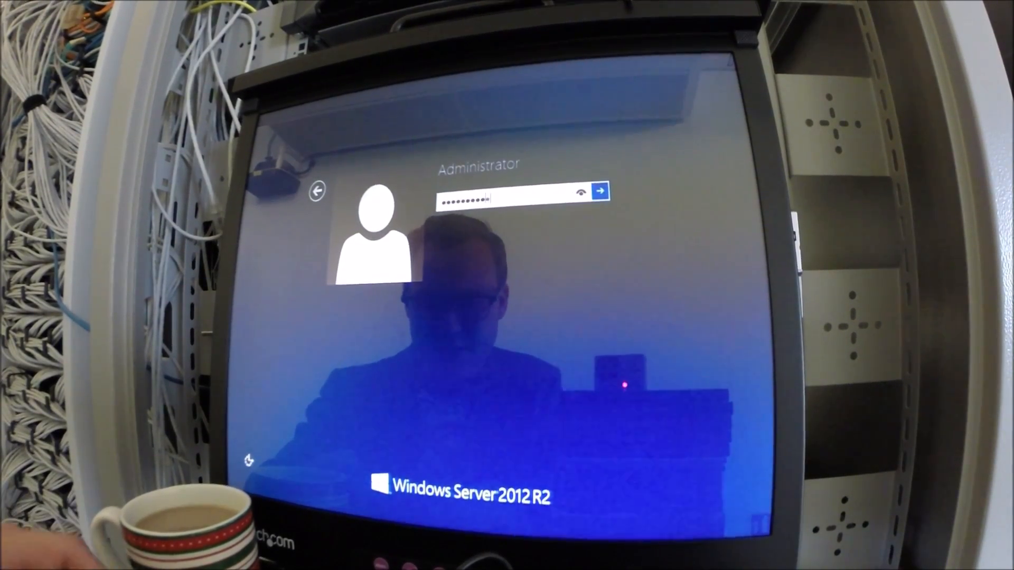
pyautogui.click(599, 191)
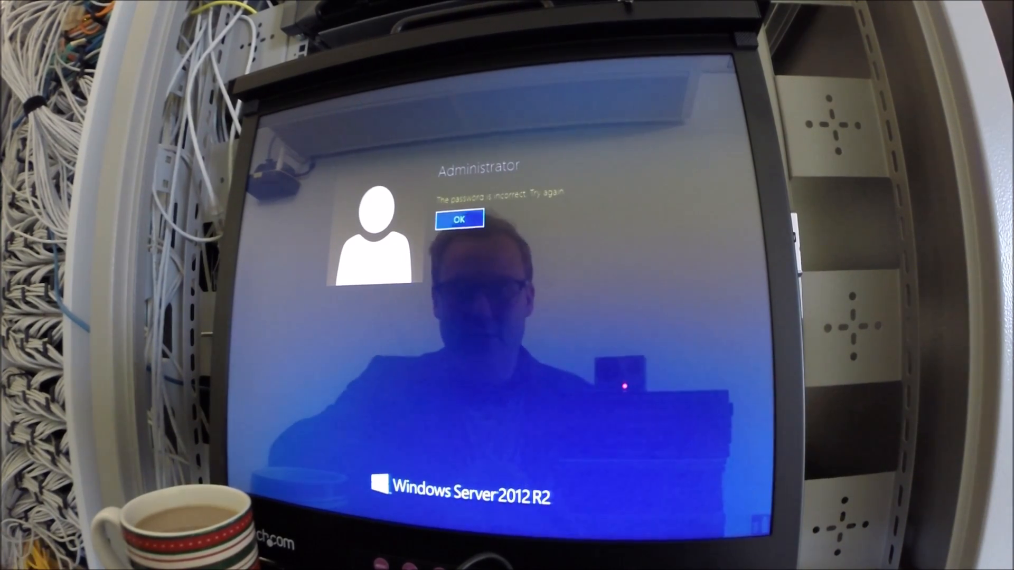
pyautogui.click(458, 219)
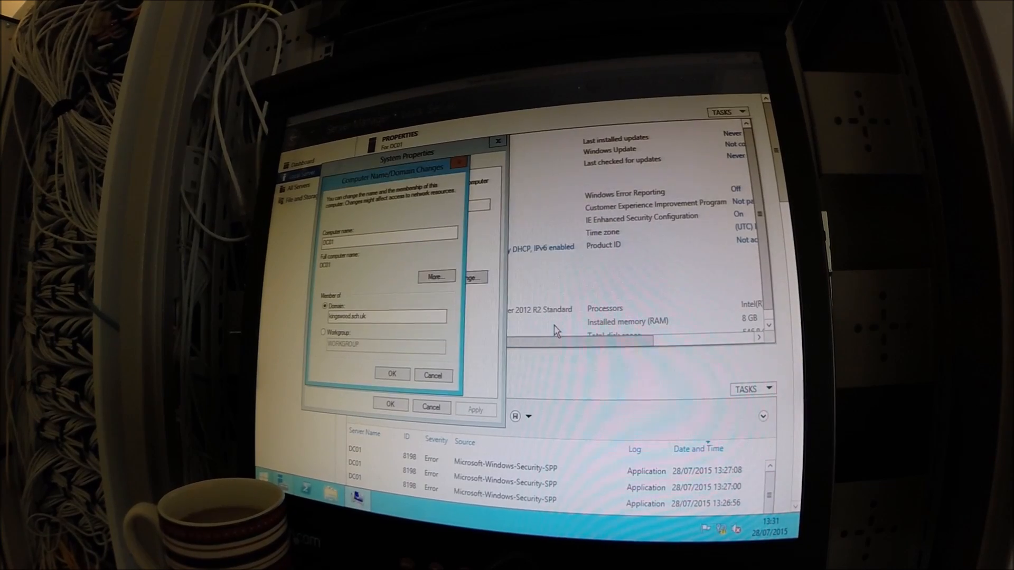
pyautogui.click(390, 374)
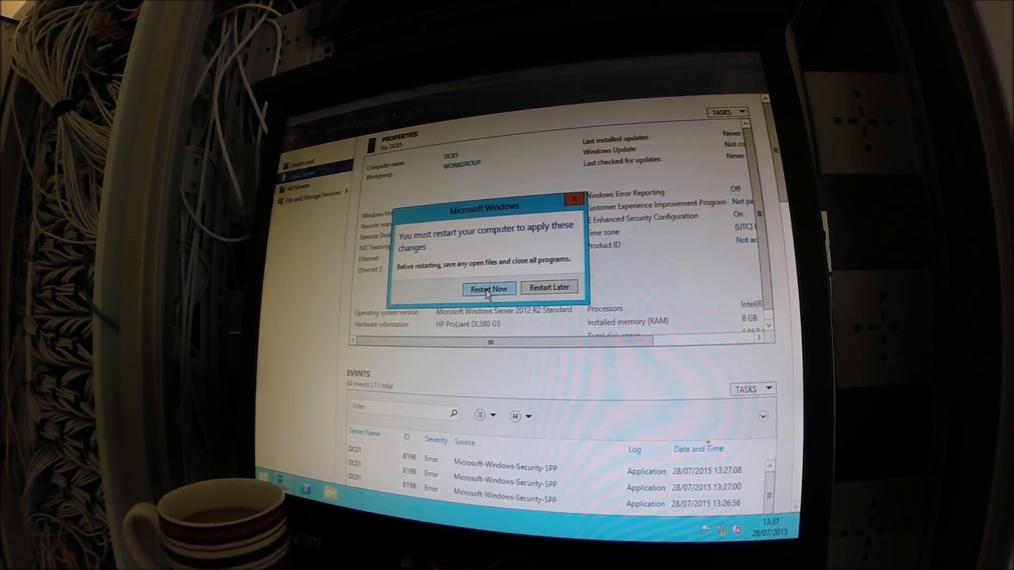
pyautogui.click(488, 288)
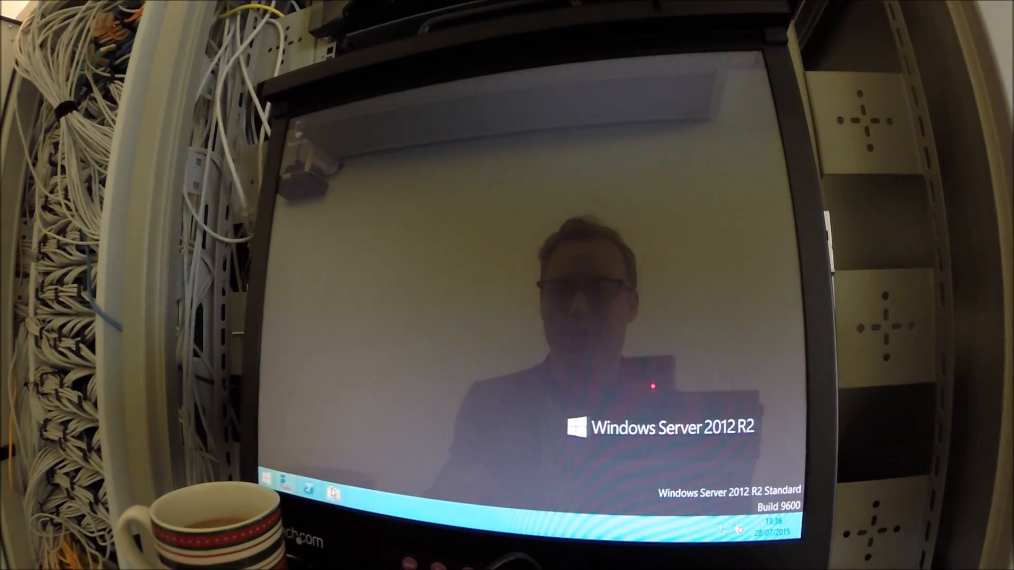
pyautogui.click(331, 481)
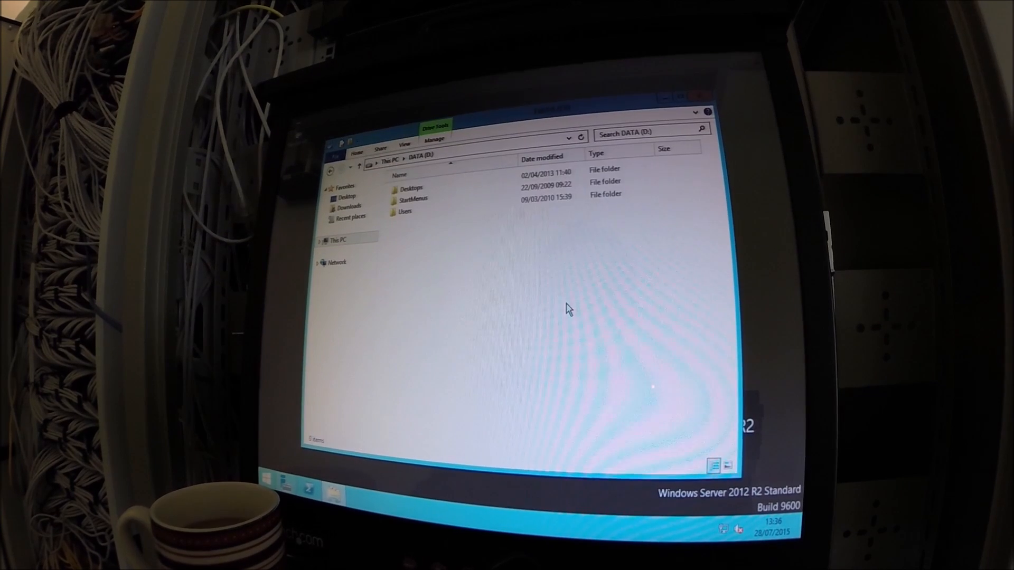
# - Enable Advanced Sharing on the StartMenus folder as \\DC01\StartMenus
pyautogui.click(411, 198)
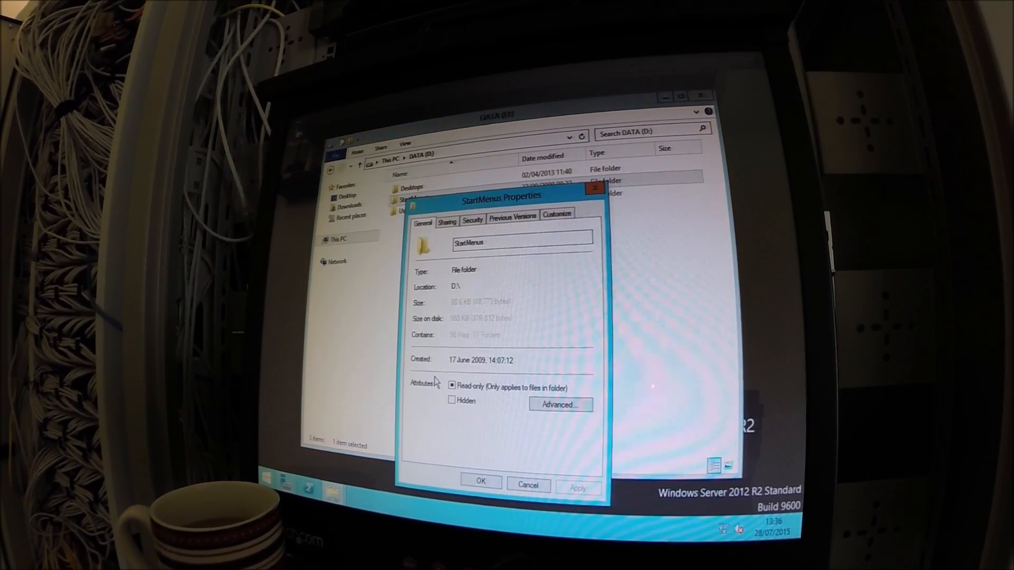
pyautogui.click(445, 221)
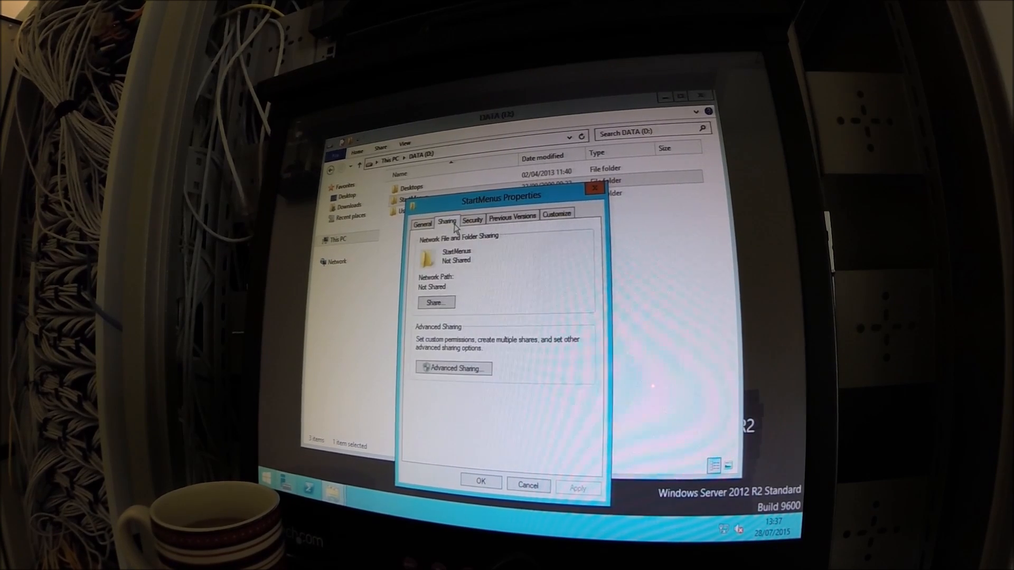
pyautogui.click(453, 369)
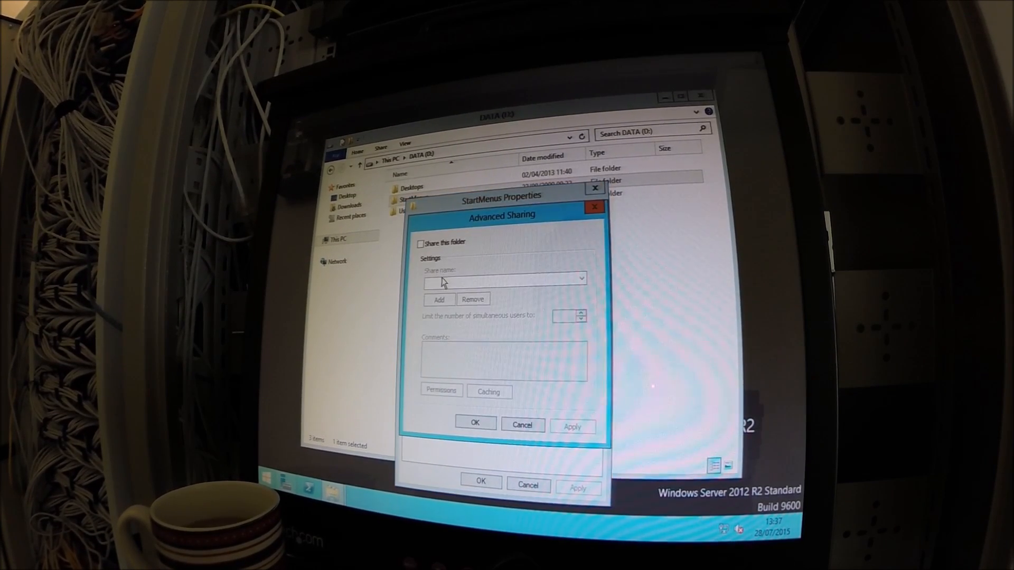
pyautogui.click(421, 243)
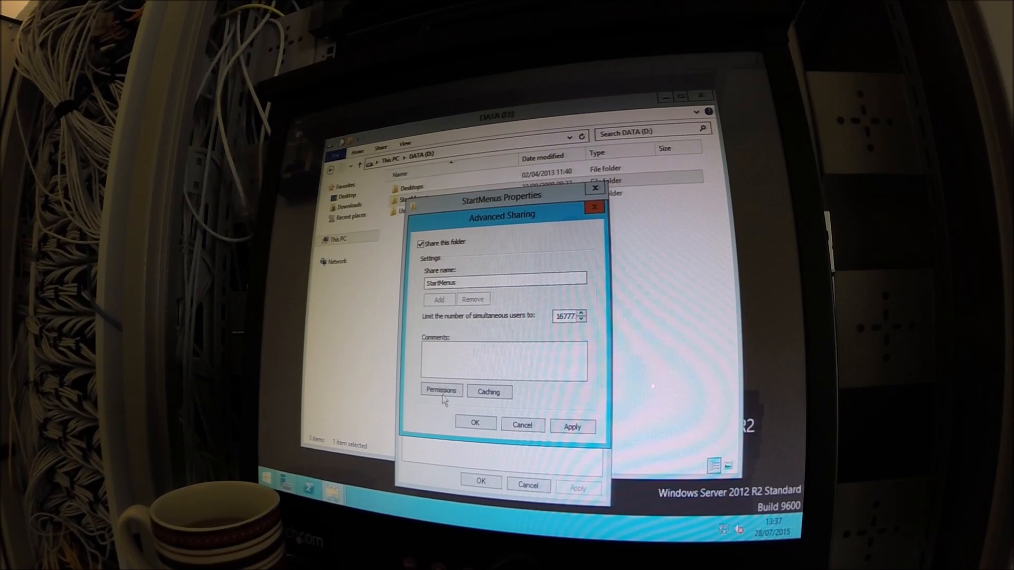
pyautogui.click(442, 390)
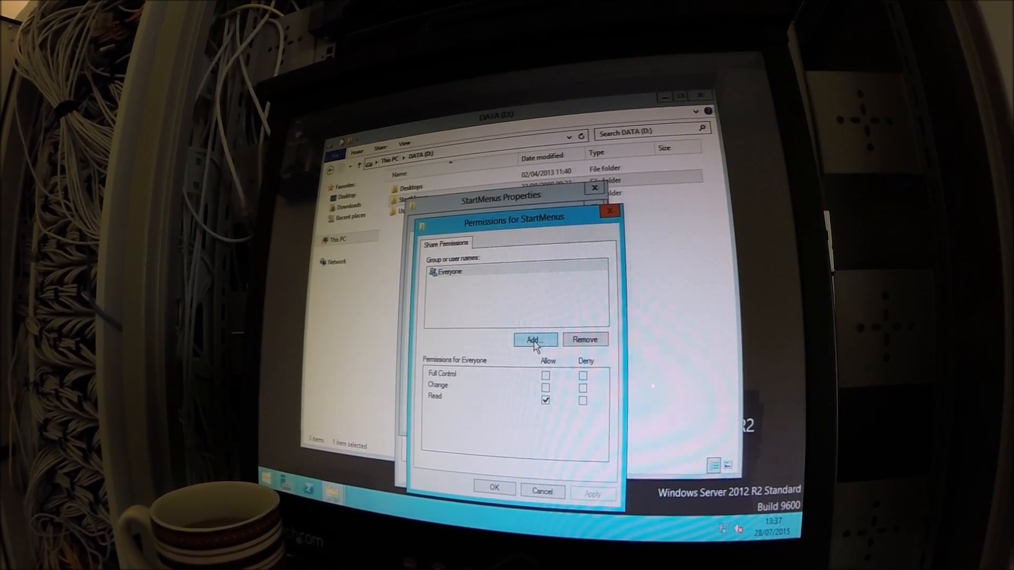
# - Add G_Students with Read access to the StartMenus share and confirm the properties
pyautogui.click(533, 339)
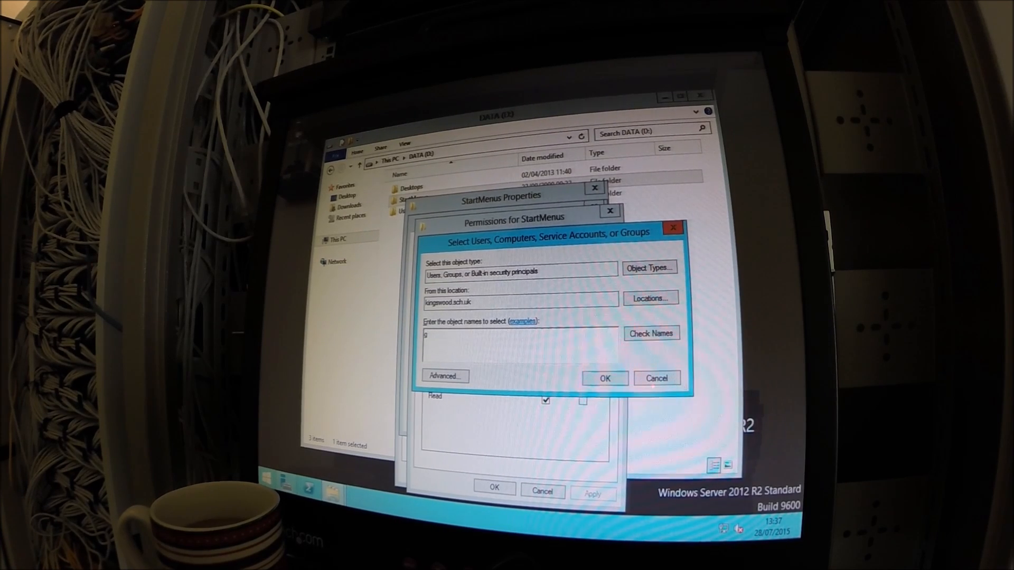
pyautogui.write('_stud')
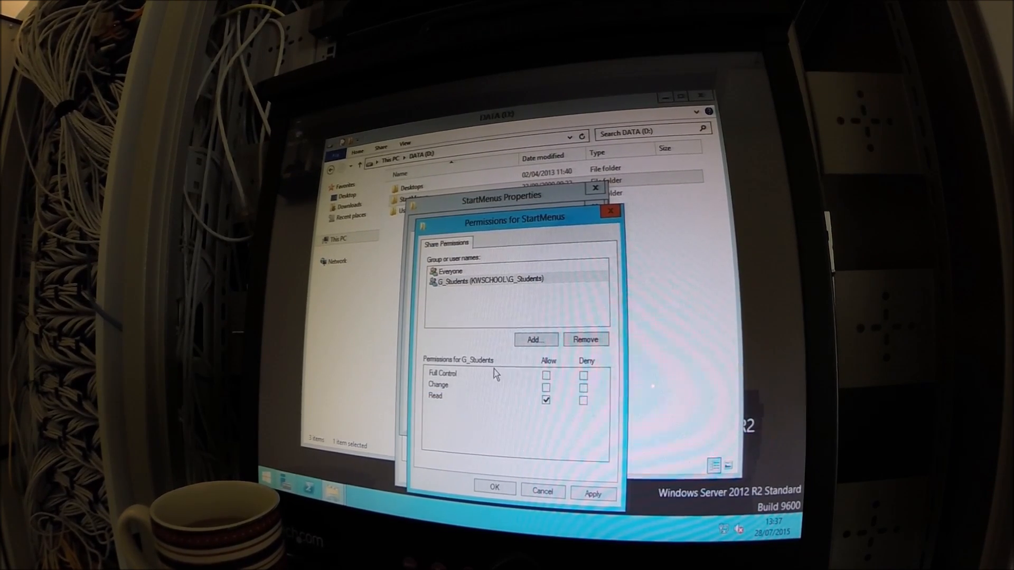
pyautogui.click(450, 272)
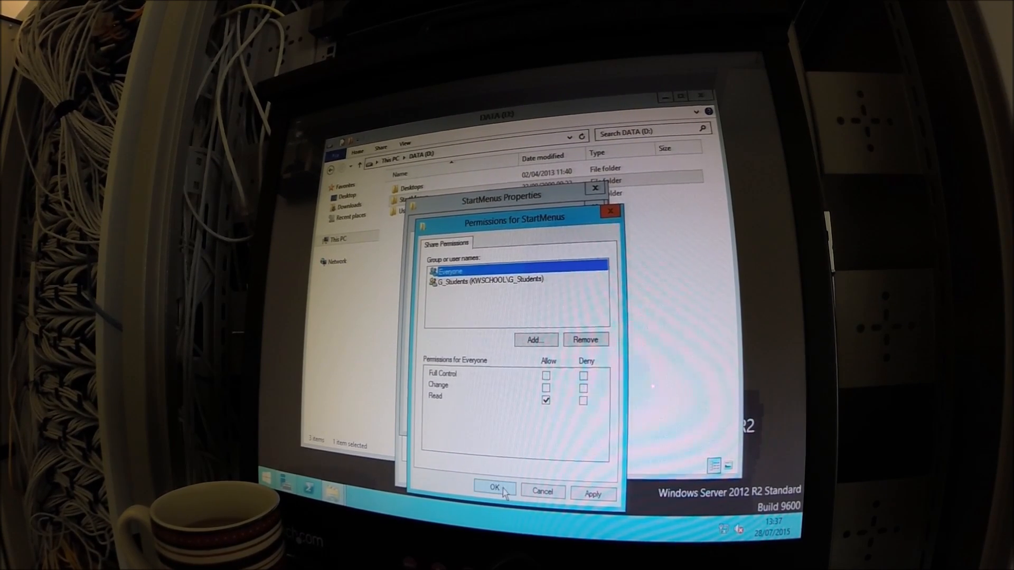
pyautogui.click(493, 486)
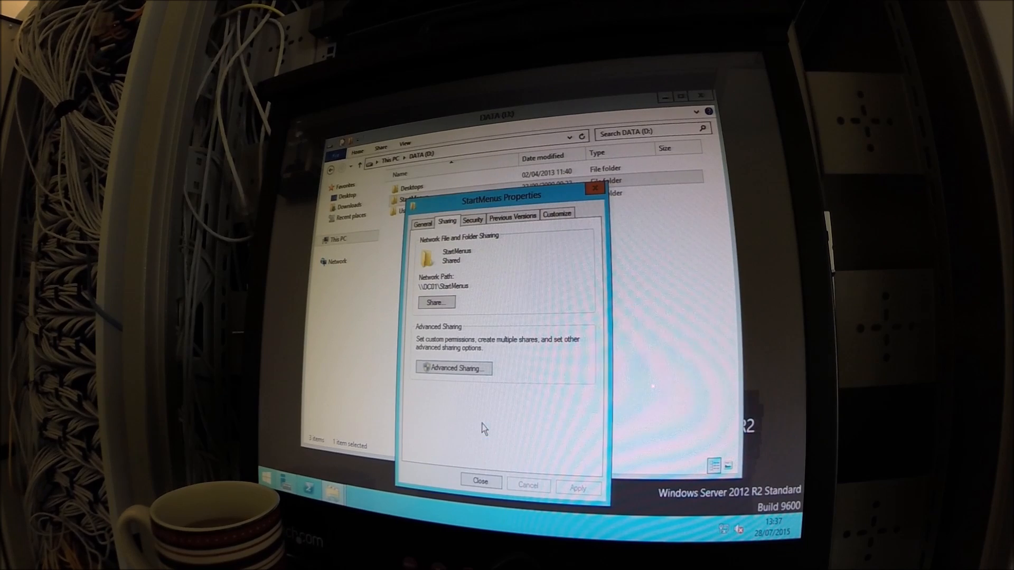
pyautogui.click(480, 481)
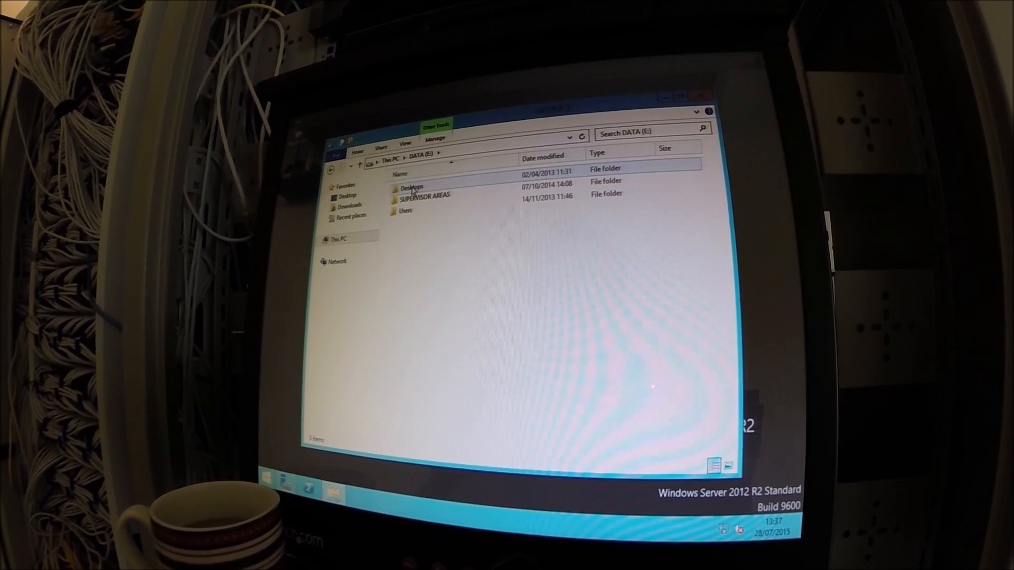
# - Enable Advanced Sharing on the StaffDesktops folder as \\DC01\StaffDesktops
pyautogui.doubleClick(411, 186)
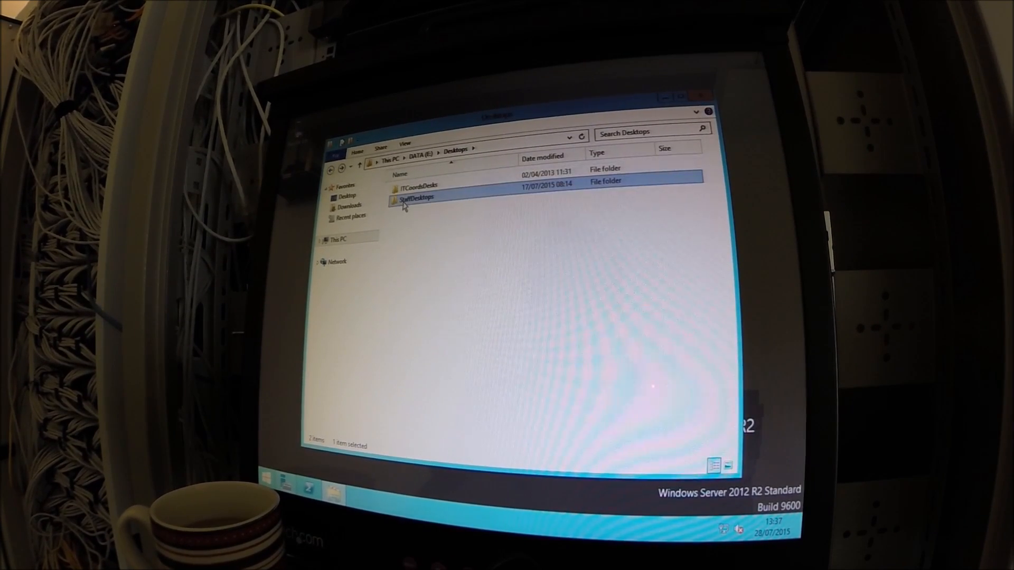
pyautogui.rightClick(416, 197)
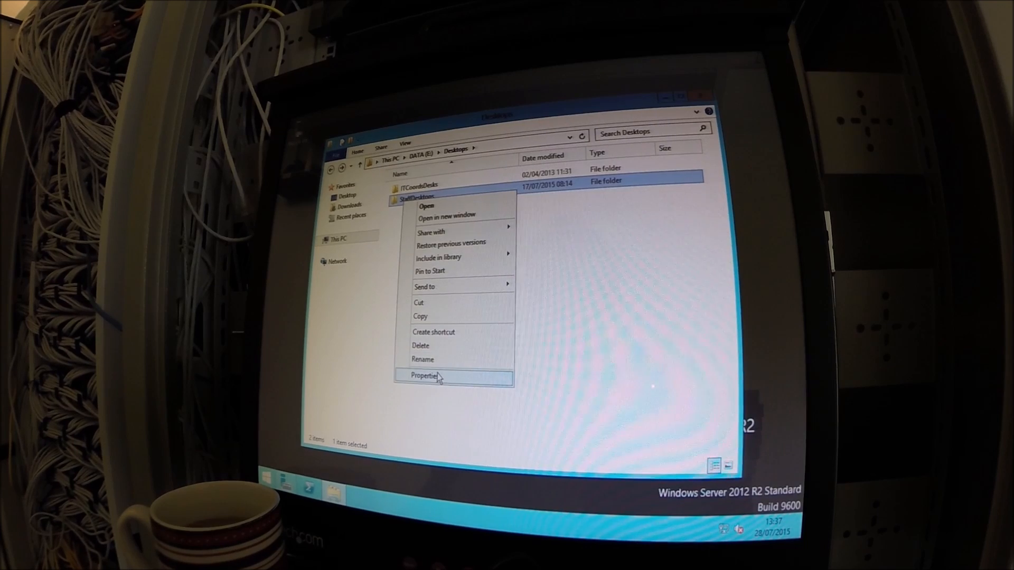
pyautogui.click(423, 376)
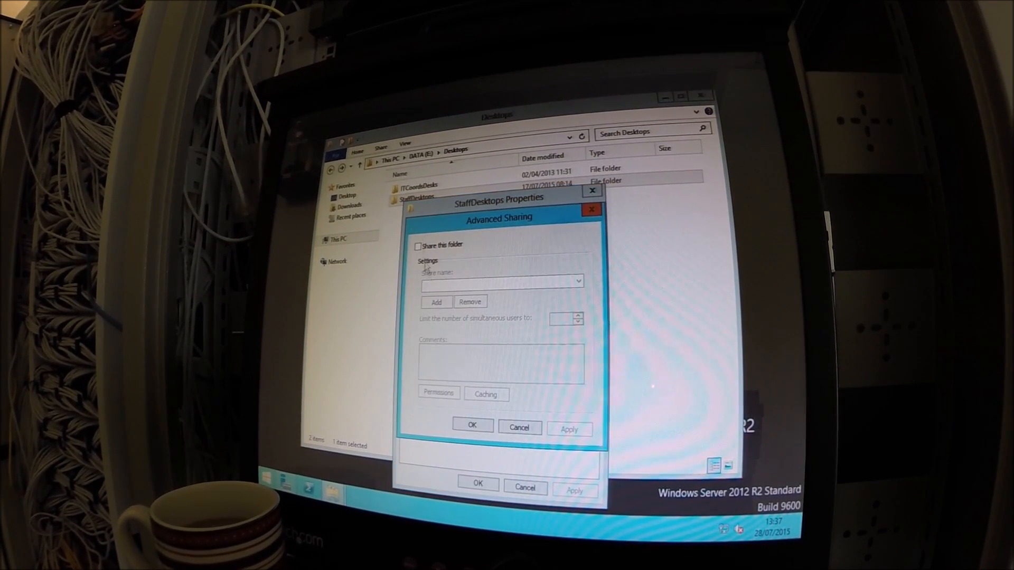
pyautogui.click(419, 245)
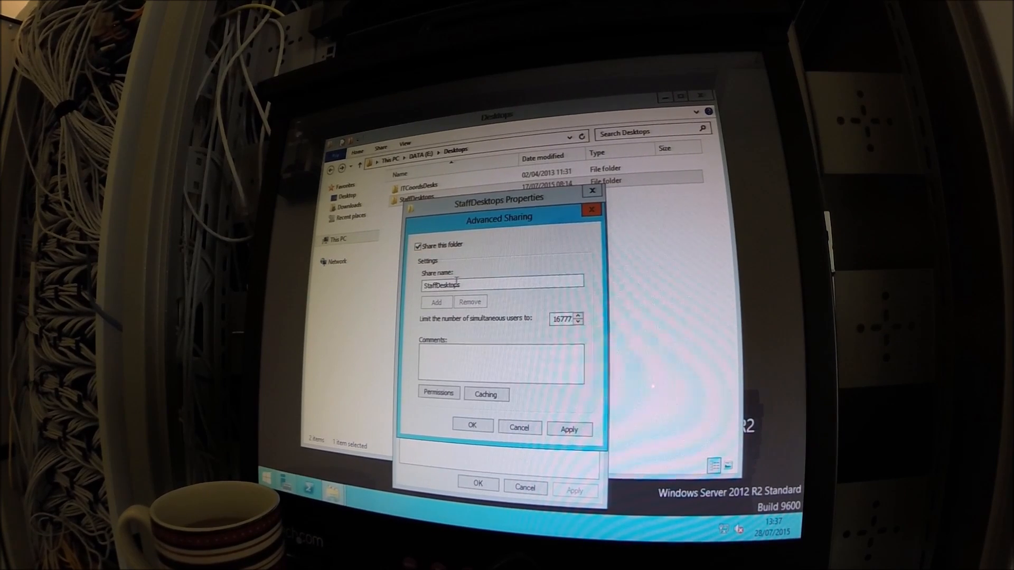
pyautogui.click(437, 393)
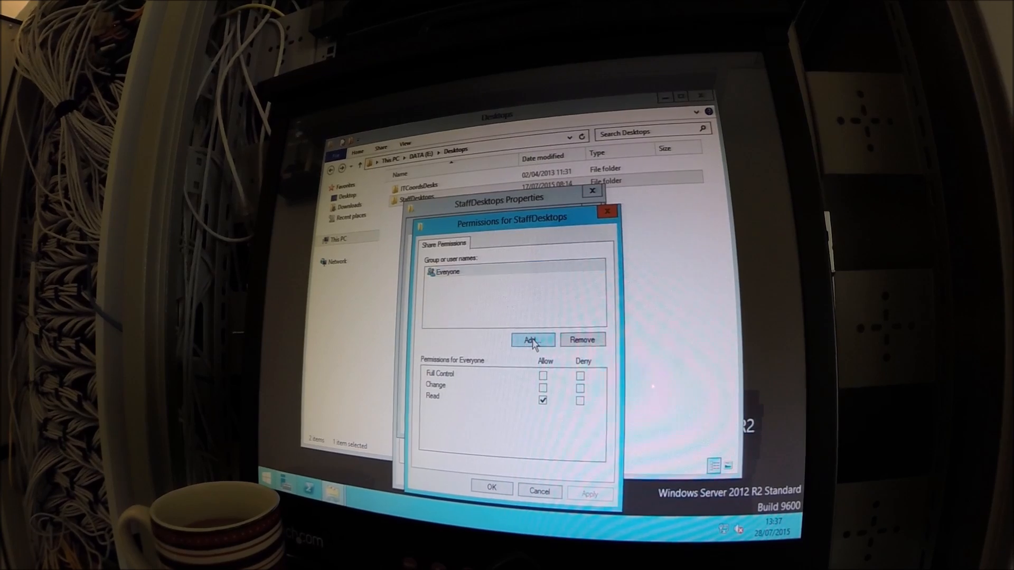
# - Add the G_Staff group to the StaffDesktops share with Full Control
pyautogui.click(531, 340)
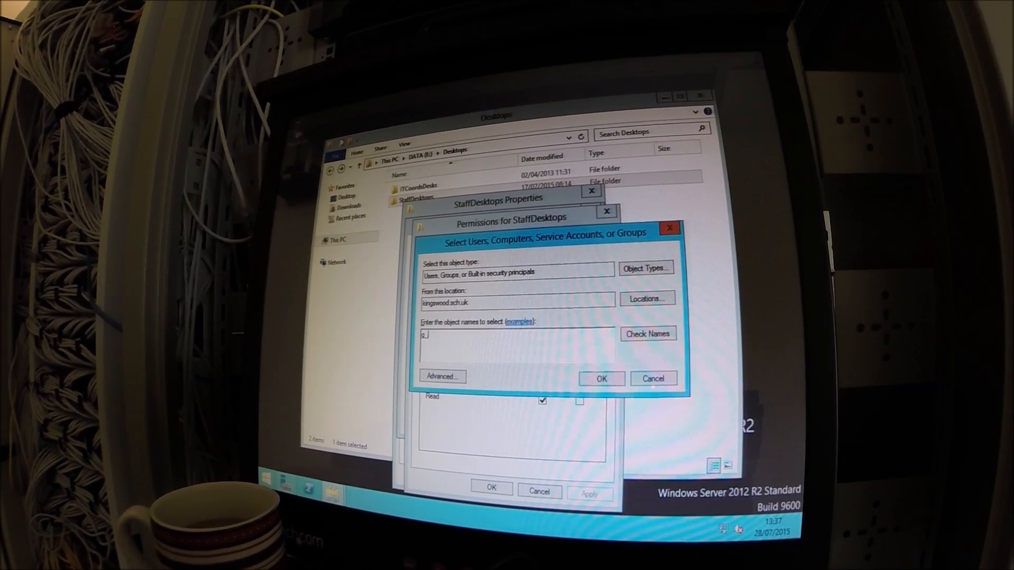
pyautogui.write('_staff')
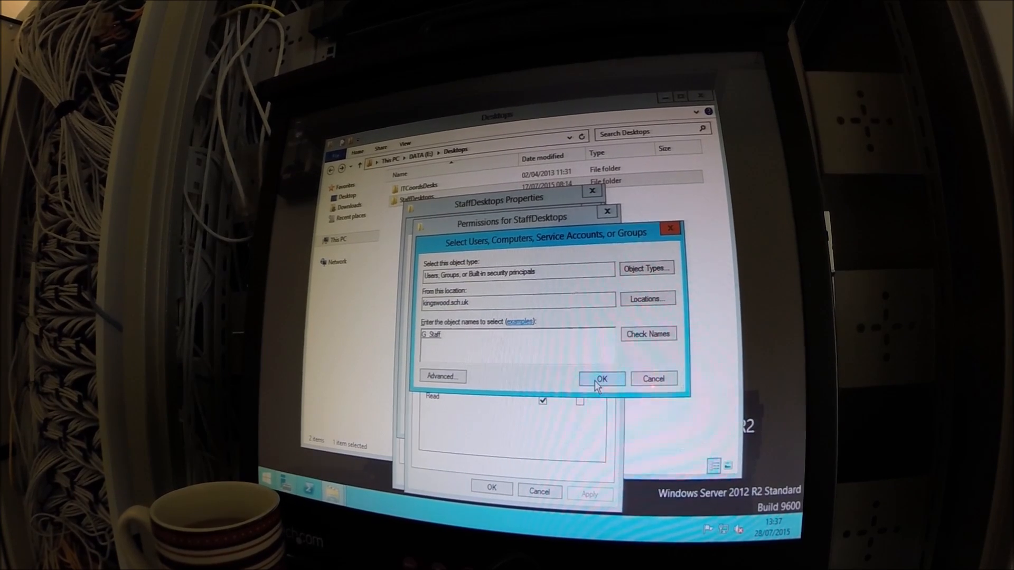
pyautogui.click(601, 378)
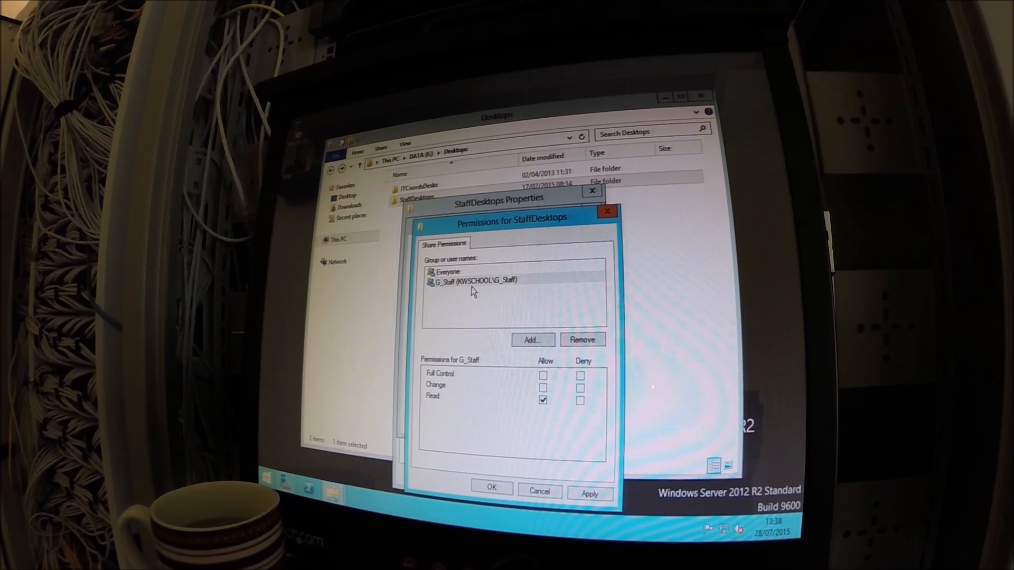
pyautogui.click(543, 375)
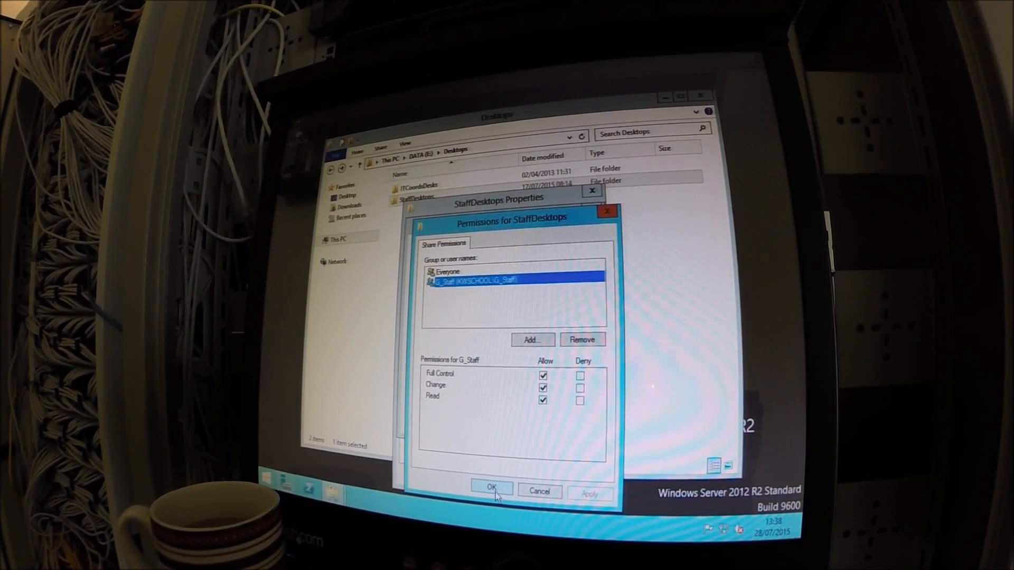
pyautogui.click(491, 487)
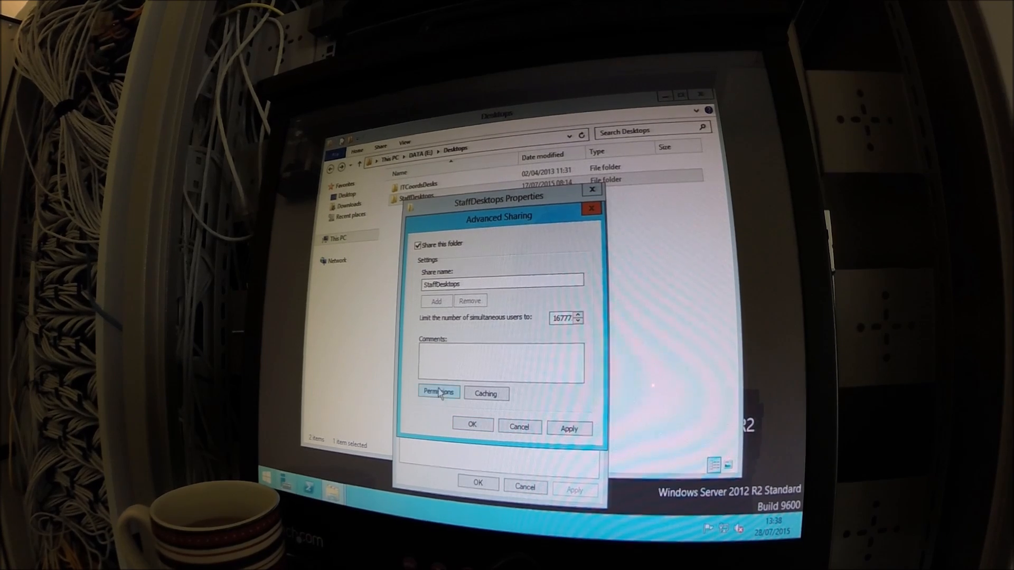
# - Remove Everyone so only G_Staff remains, then apply and close the StaffDesktops properties
pyautogui.click(437, 391)
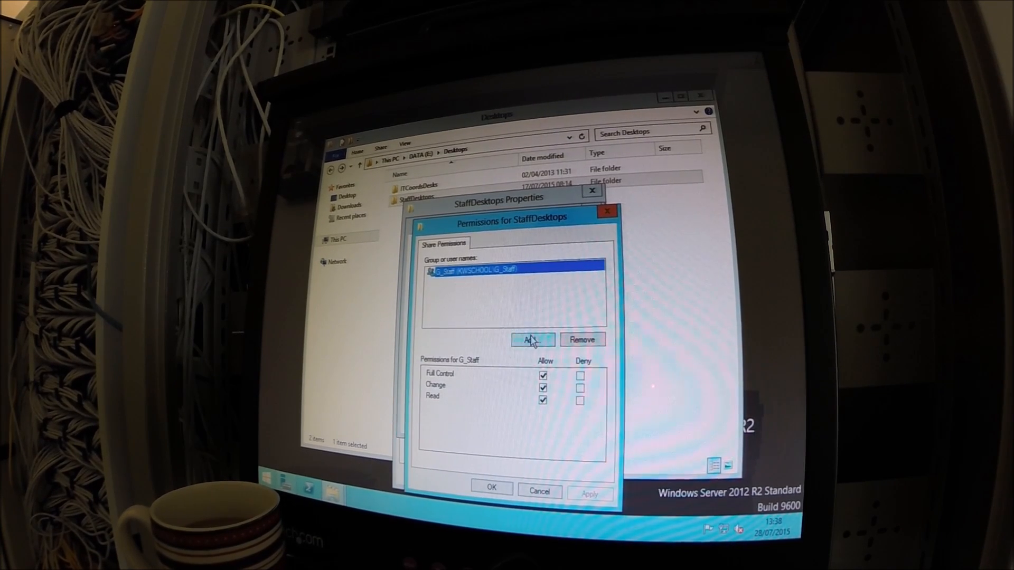
pyautogui.click(491, 488)
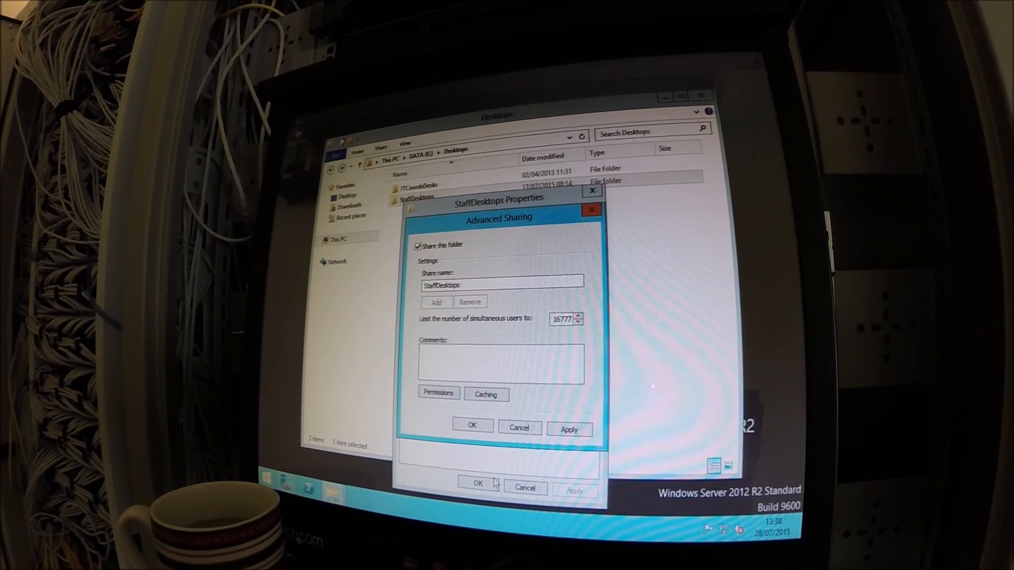
pyautogui.click(471, 425)
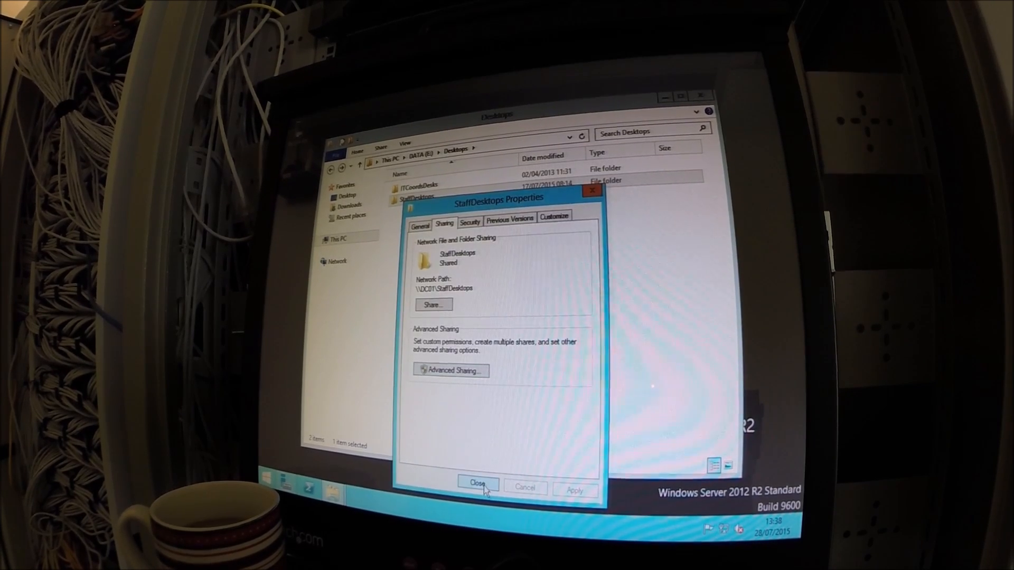
pyautogui.click(477, 484)
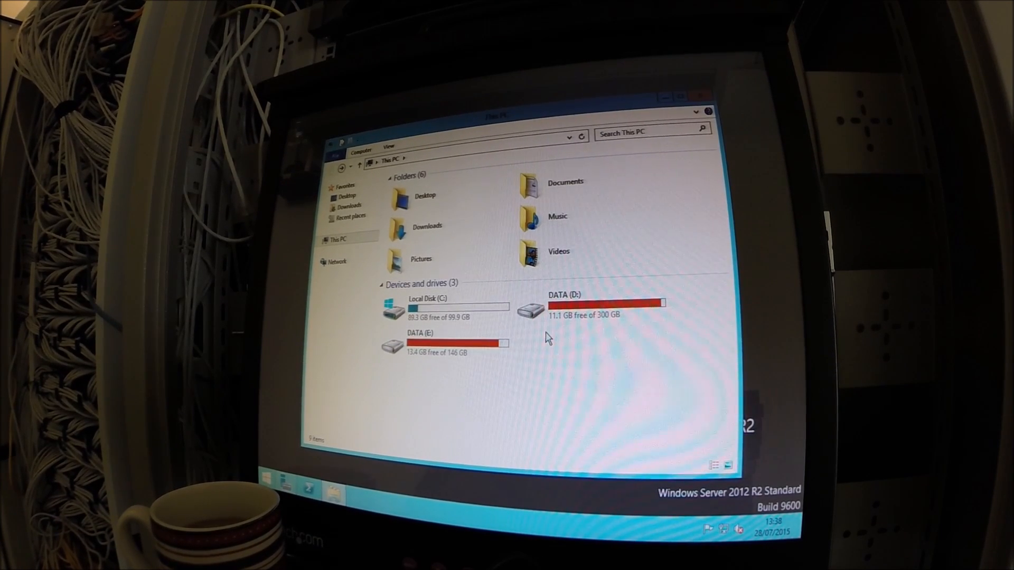
pyautogui.moveTo(460, 369)
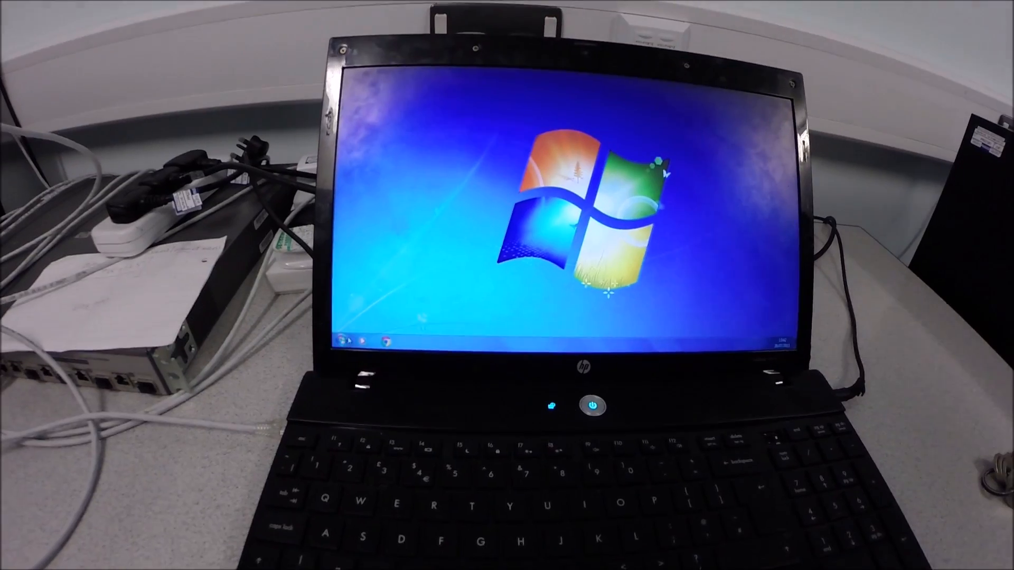
# - Show the Windows 7 Start menu listing shared subject folders like Careers, English and Maths
pyautogui.click(341, 344)
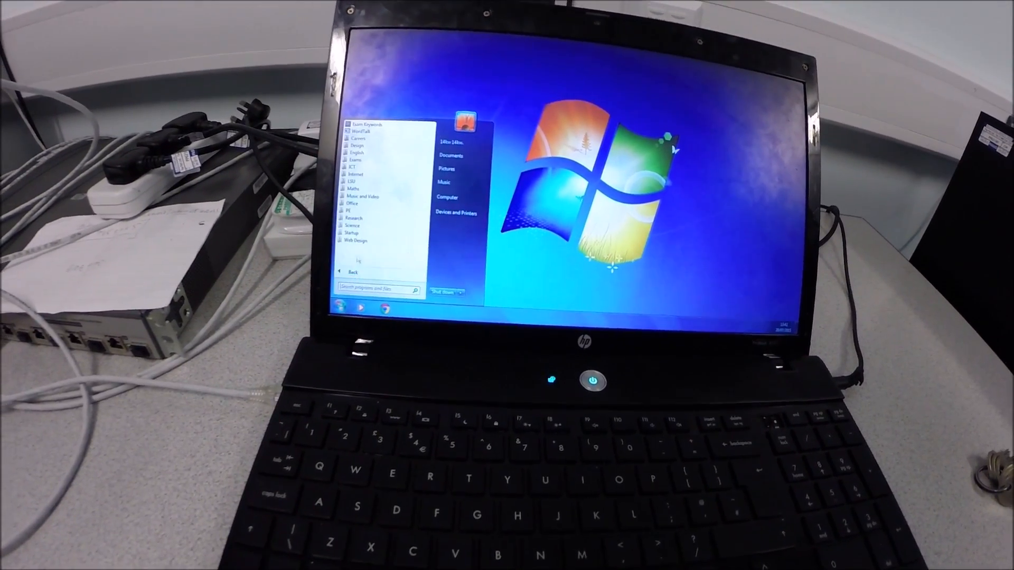